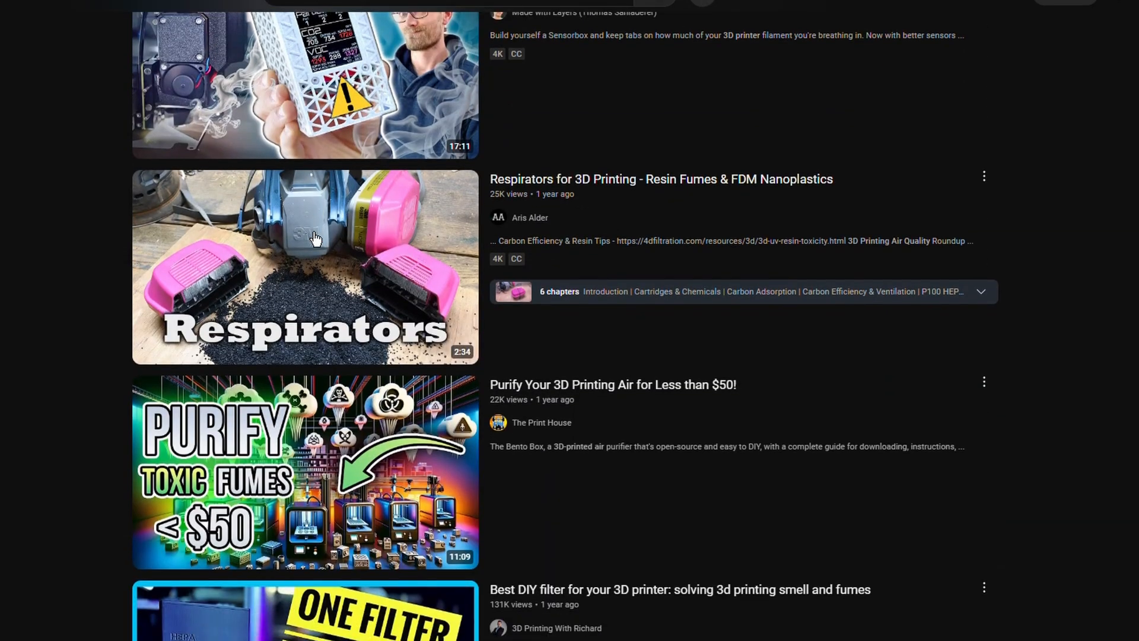
# Select the ESP32-C3 Super Mini on the breadboard to show its Inspector properties, then zoom out.
pyautogui.scroll(-3)
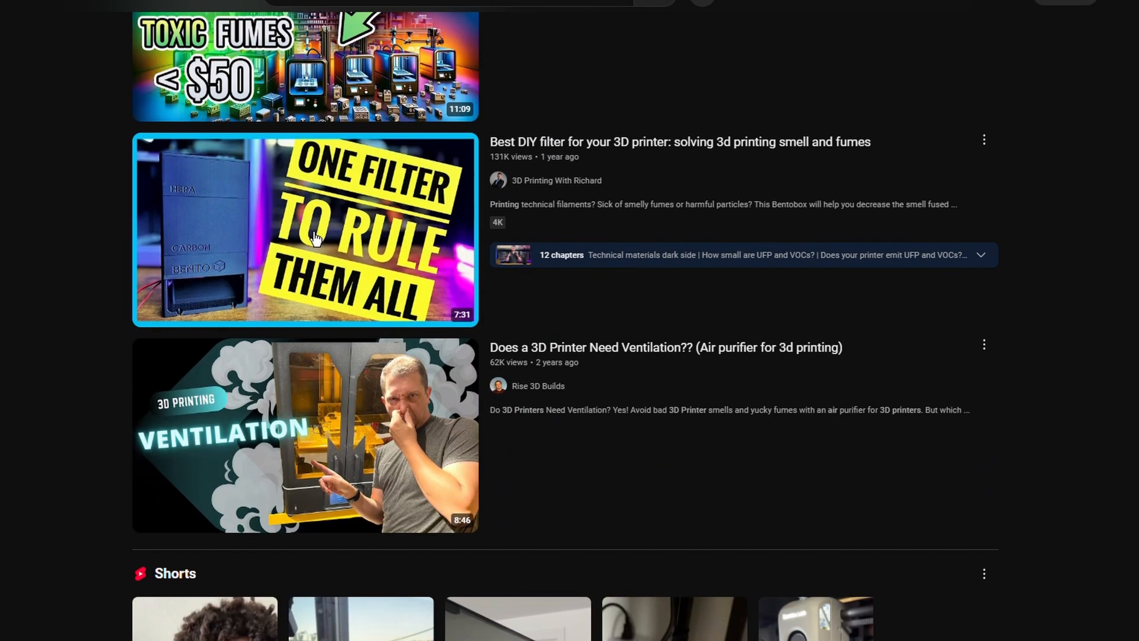
pyautogui.scroll(-3)
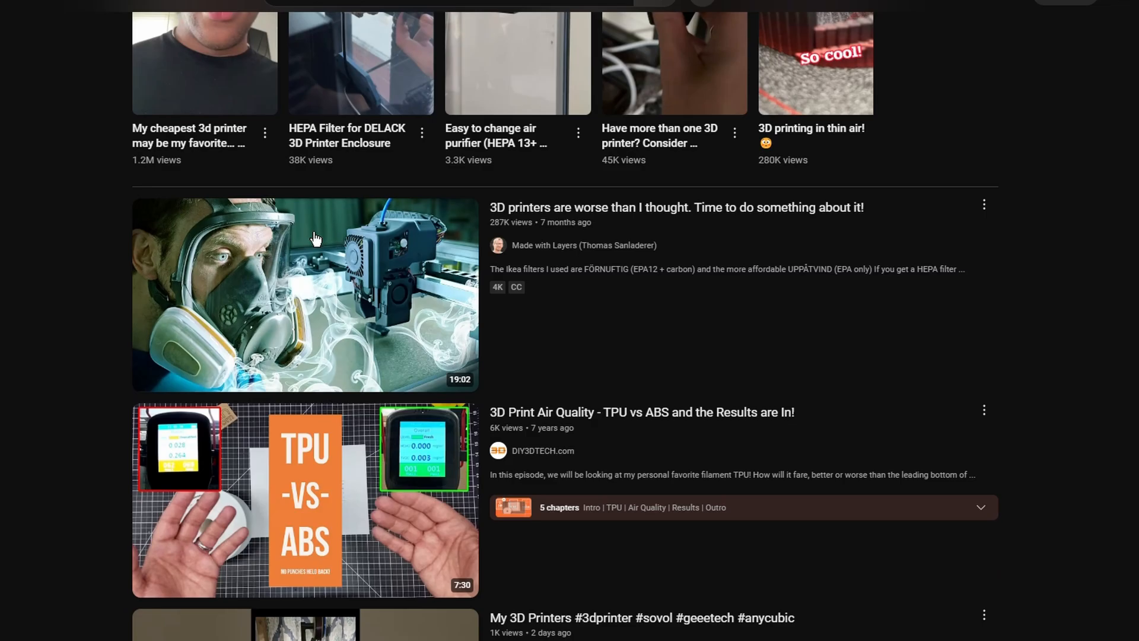
pyautogui.scroll(-3)
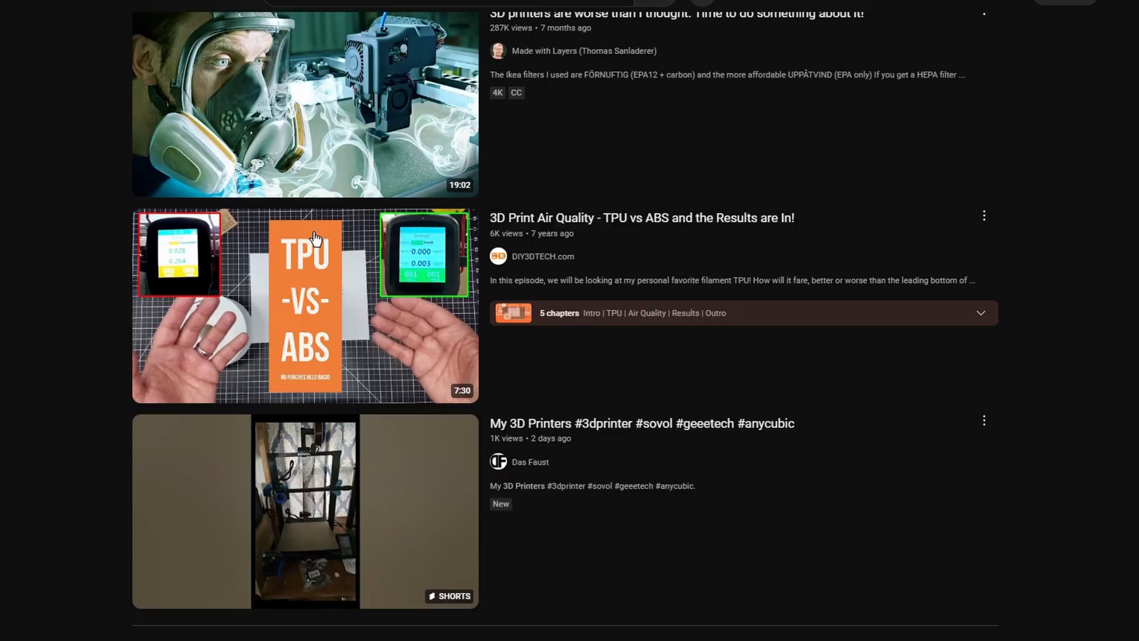
pyautogui.scroll(-3)
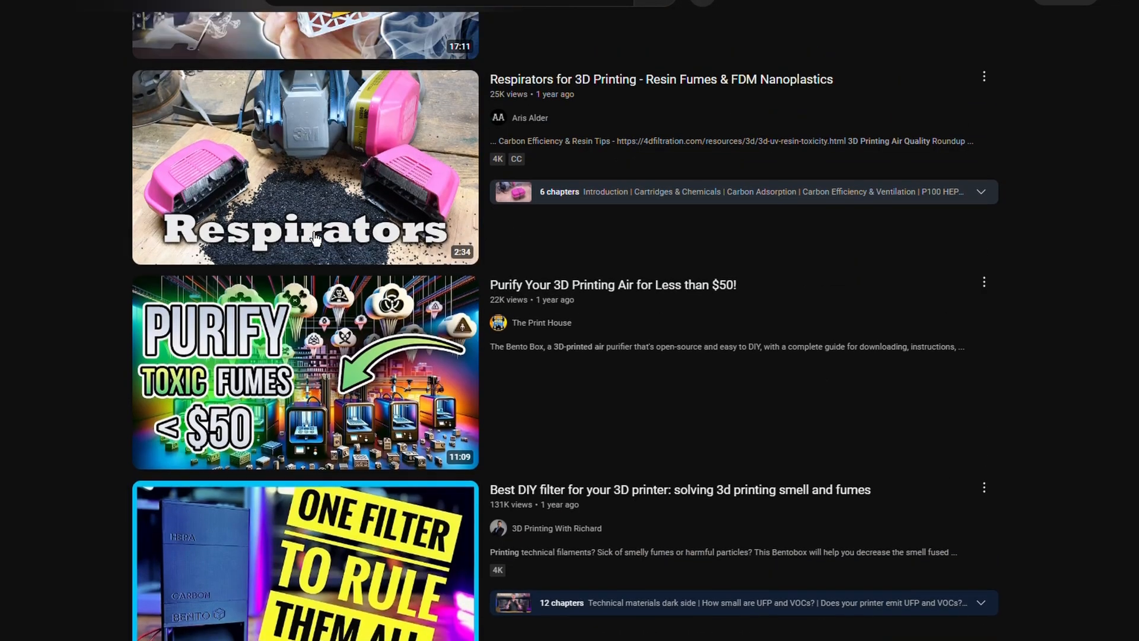
pyautogui.scroll(3)
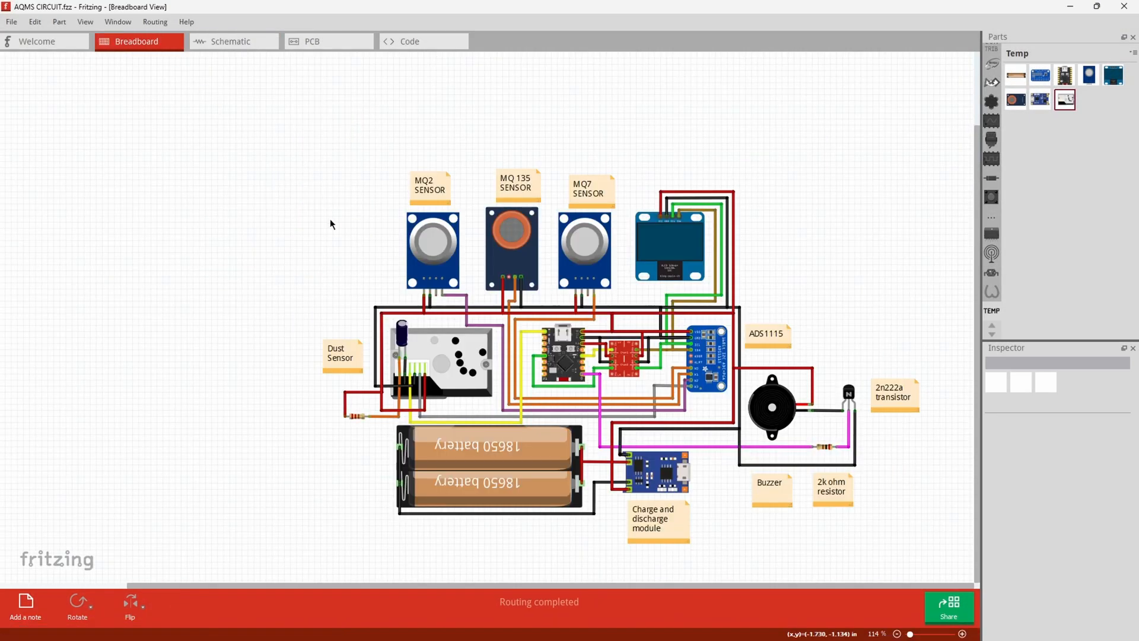
pyautogui.moveTo(728, 455)
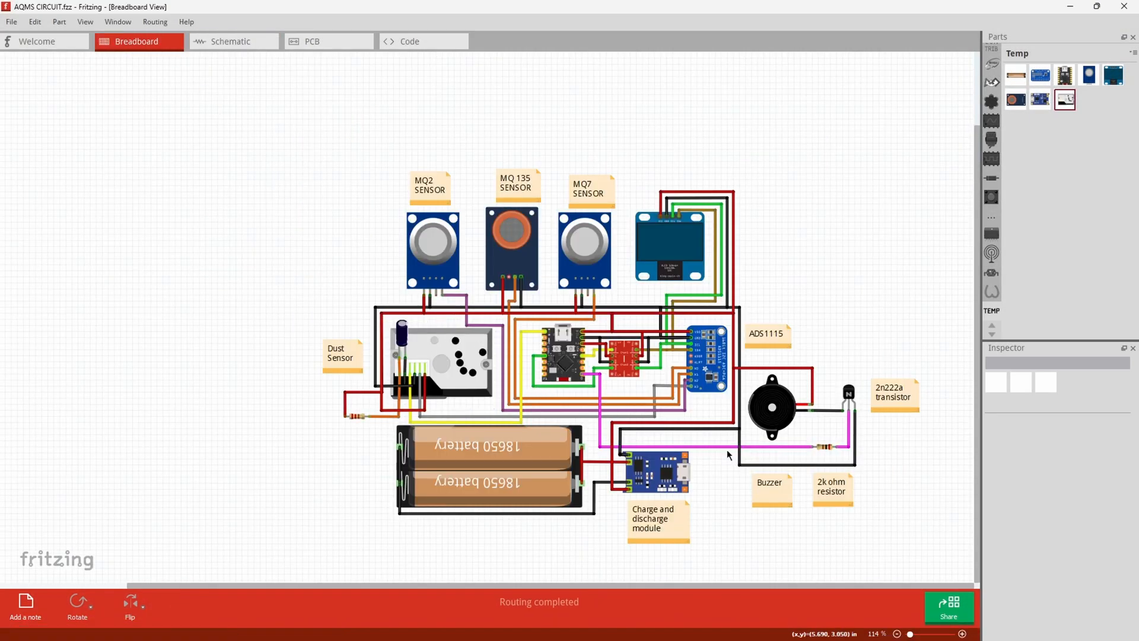
pyautogui.scroll(3)
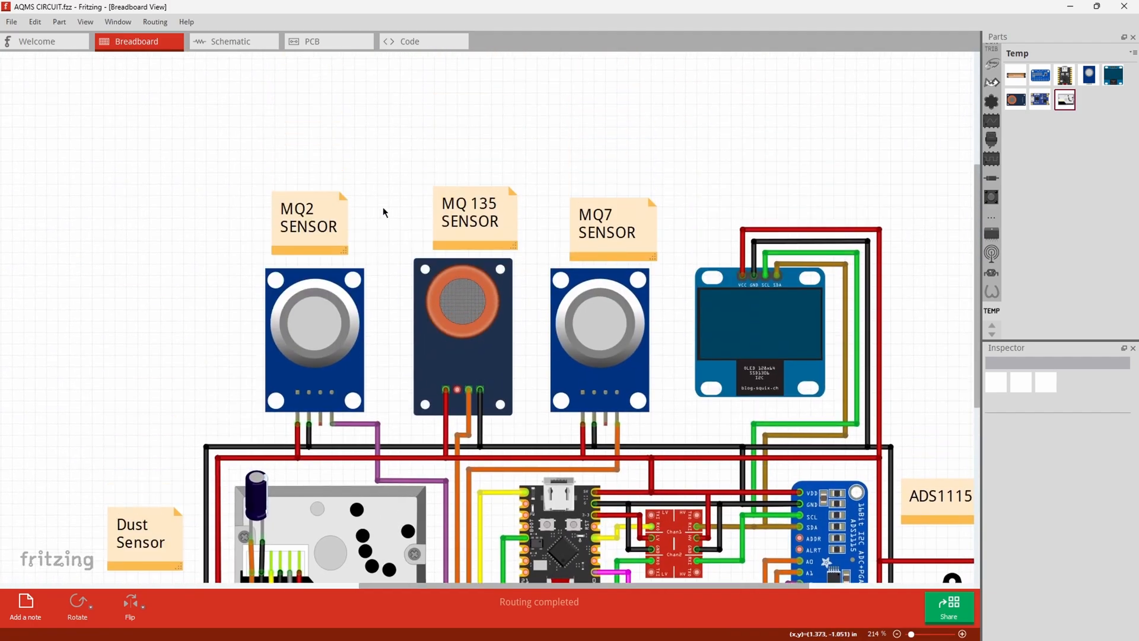
pyautogui.press('ctrl+a')
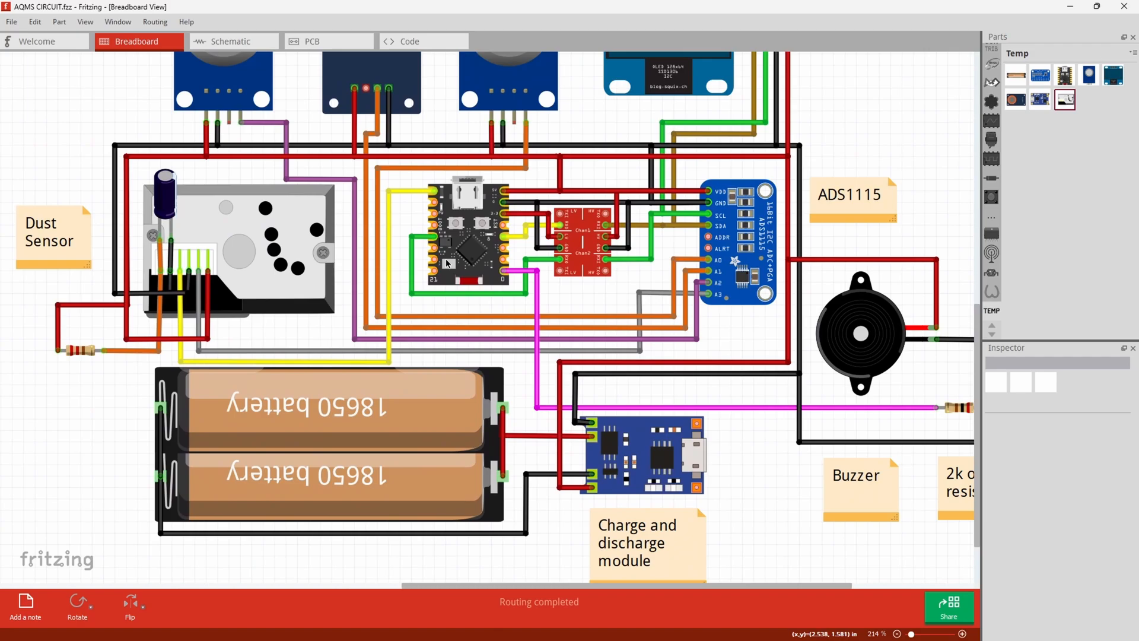
pyautogui.click(468, 232)
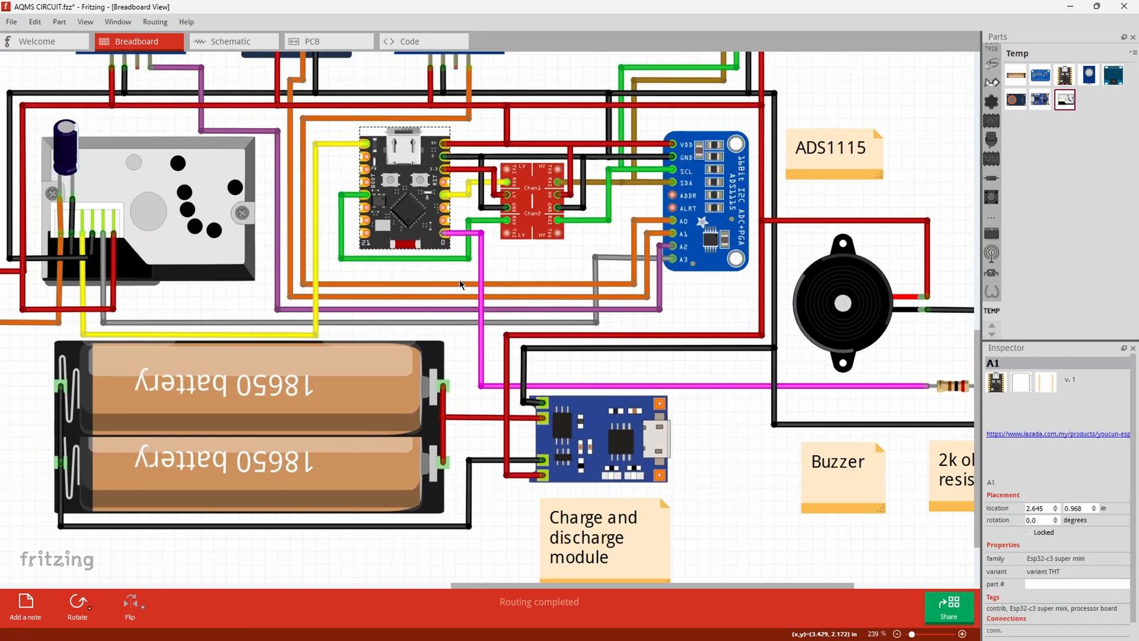
pyautogui.scroll(-3)
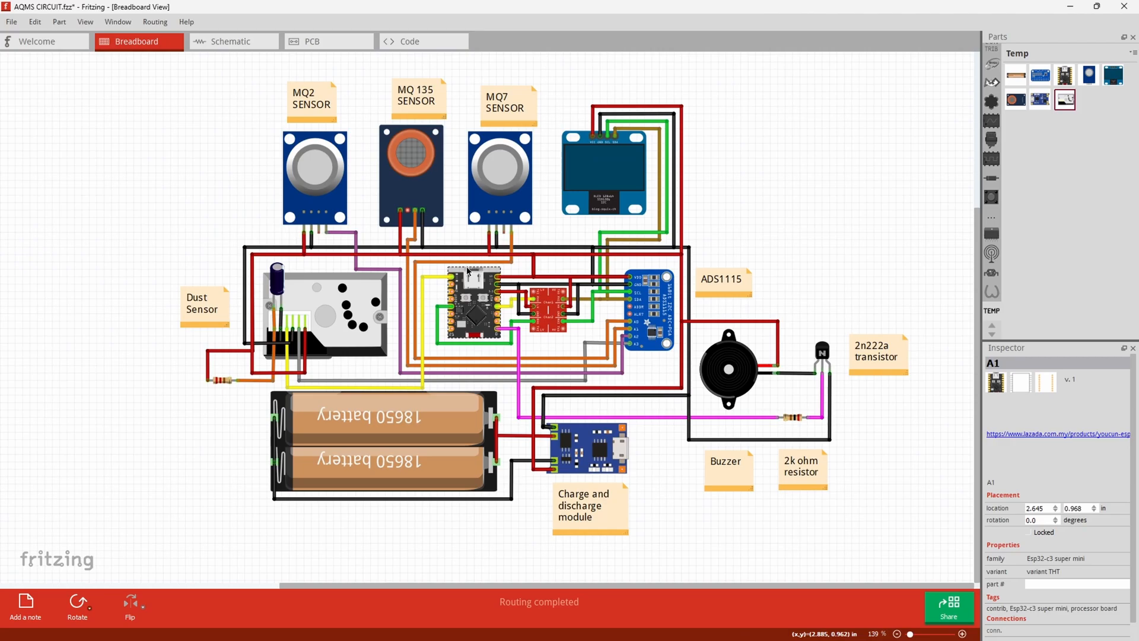
pyautogui.scroll(-3)
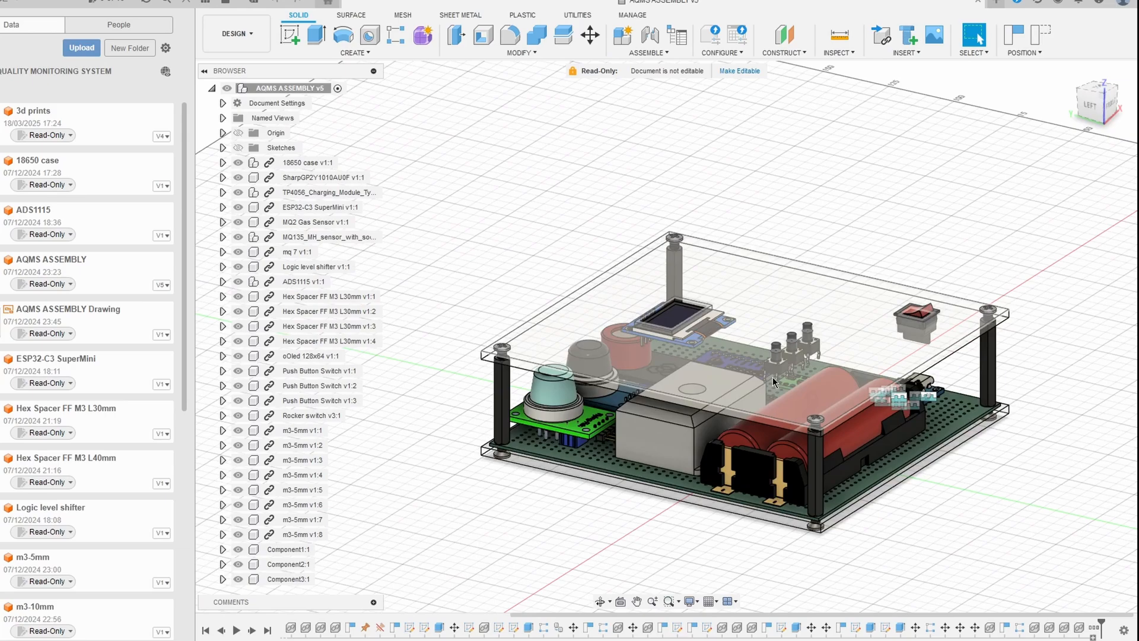
# Load the AQMS ASSEMBLY design read-only from the Fusion Data panel.
pyautogui.click(967, 399)
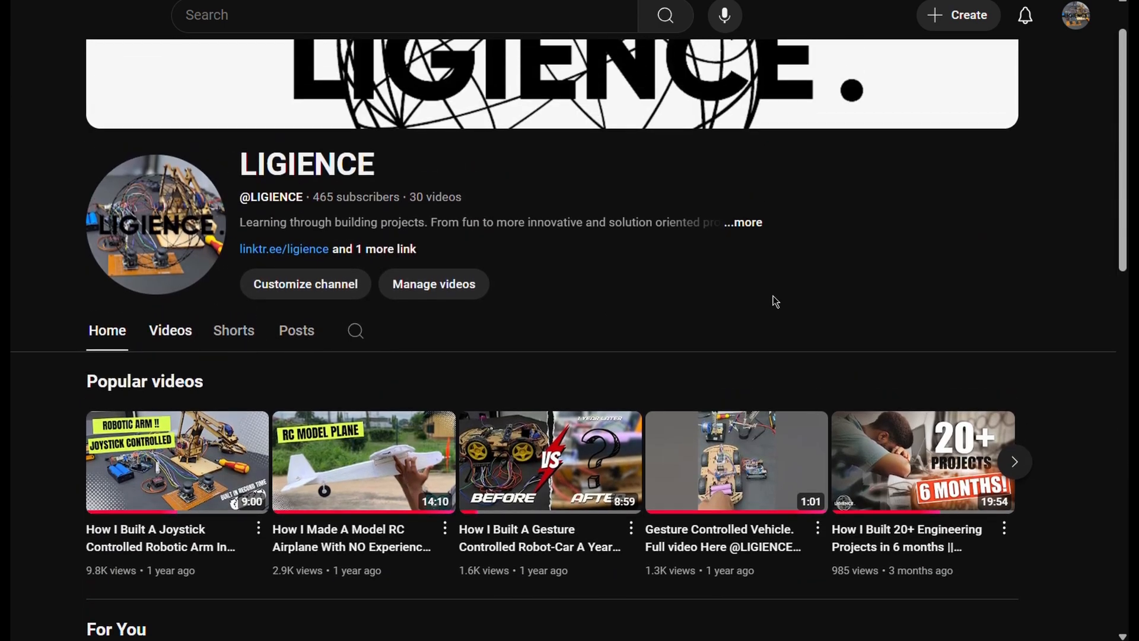
# Switch the LIGIENCE channel to its Videos tab and scroll the latest uploads.
pyautogui.click(170, 330)
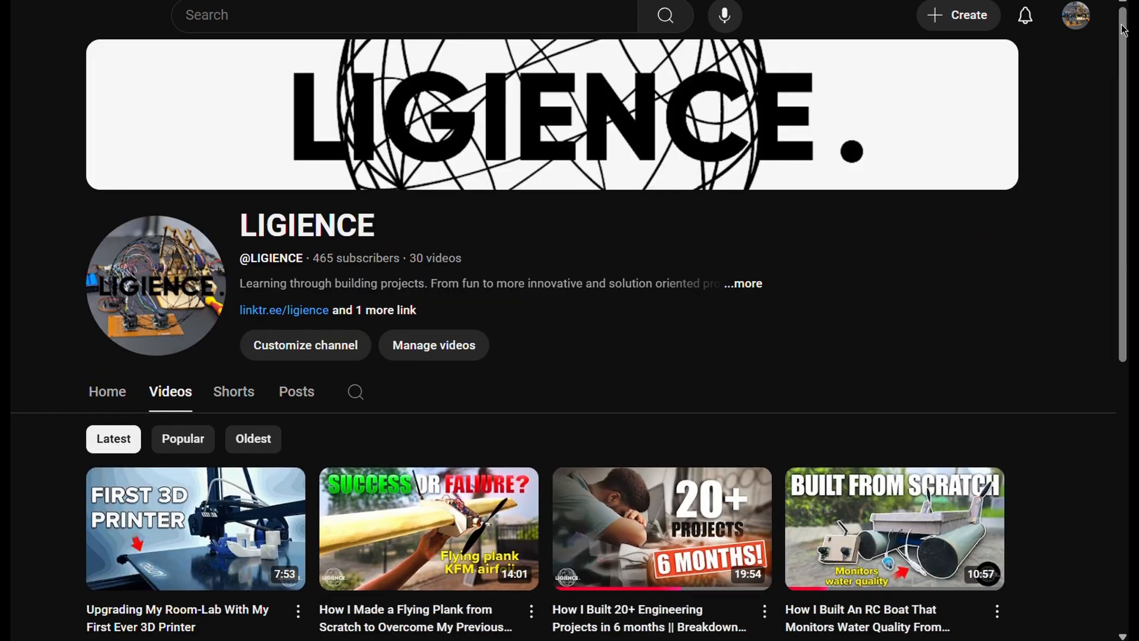
pyautogui.scroll(-3)
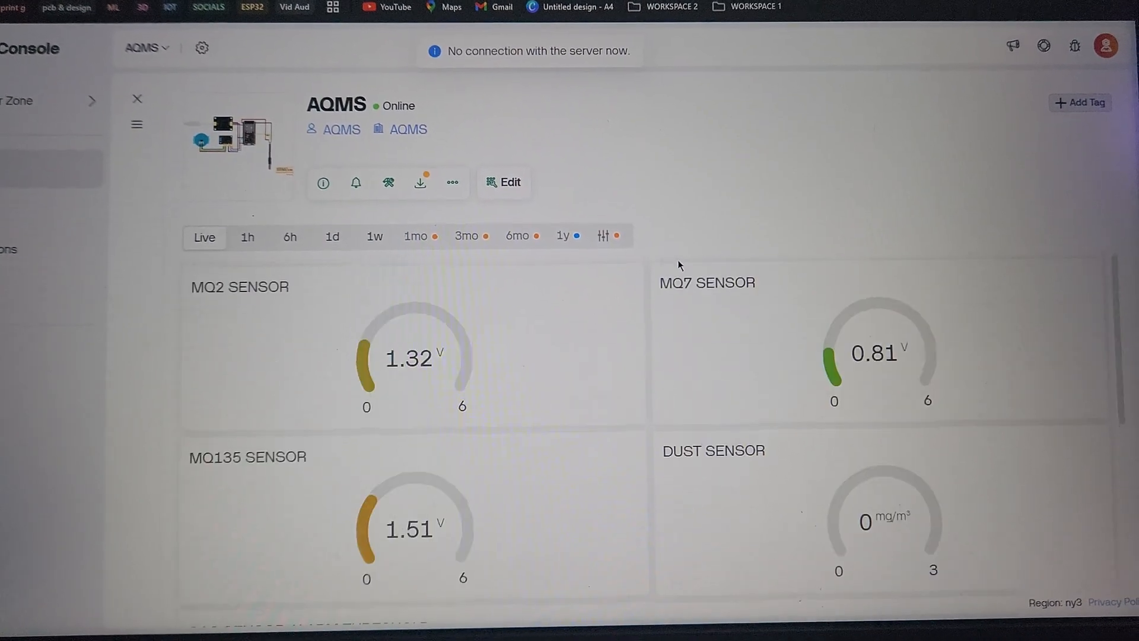
# Scroll the AQMS dashboard down to the sensor gauges and Gas Sensor Alarm Threshold slider.
pyautogui.scroll(-3)
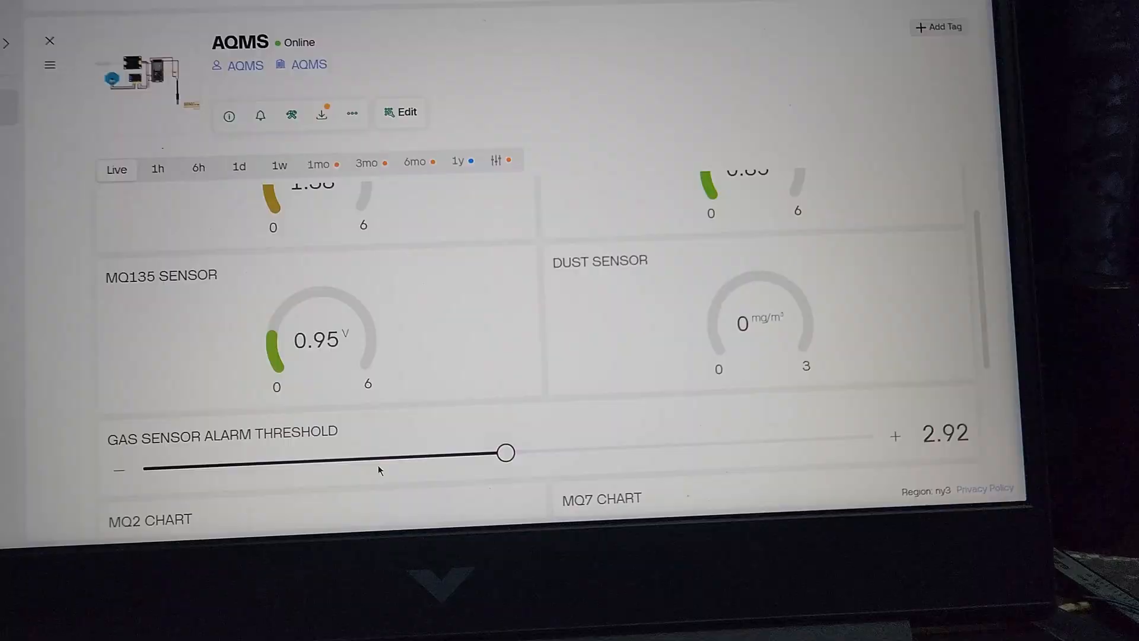